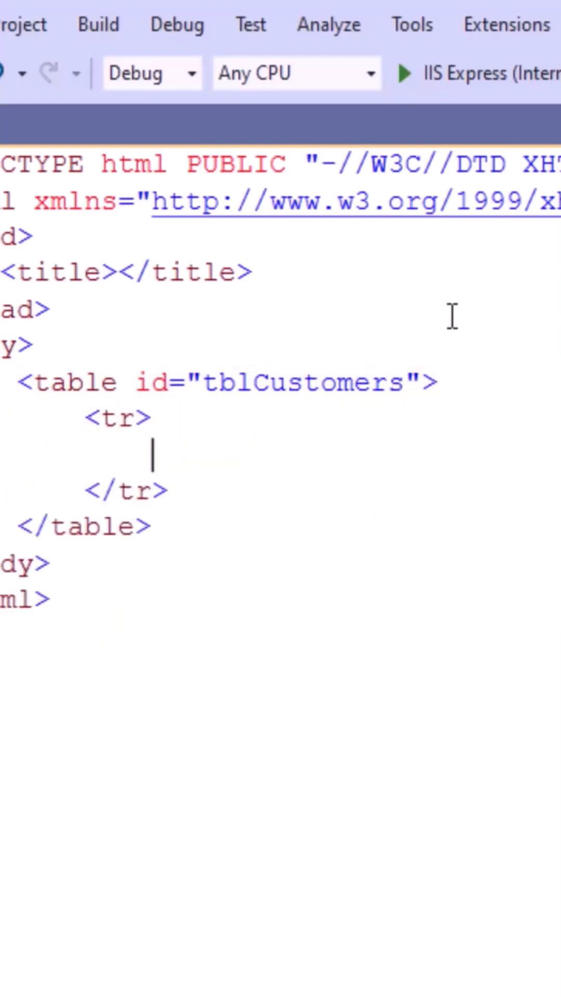
# - Add 'Customer Id' and 'Name' header cells to the tblCustomers table
pyautogui.write('<th>Customer Id</th>')
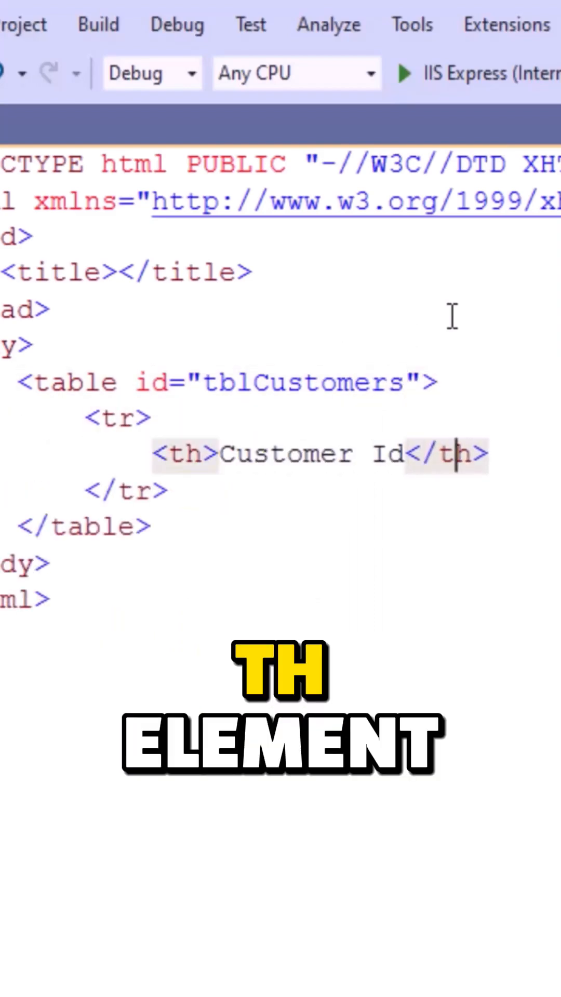
pyautogui.write('<th>Name</th>')
pyautogui.write('<input')
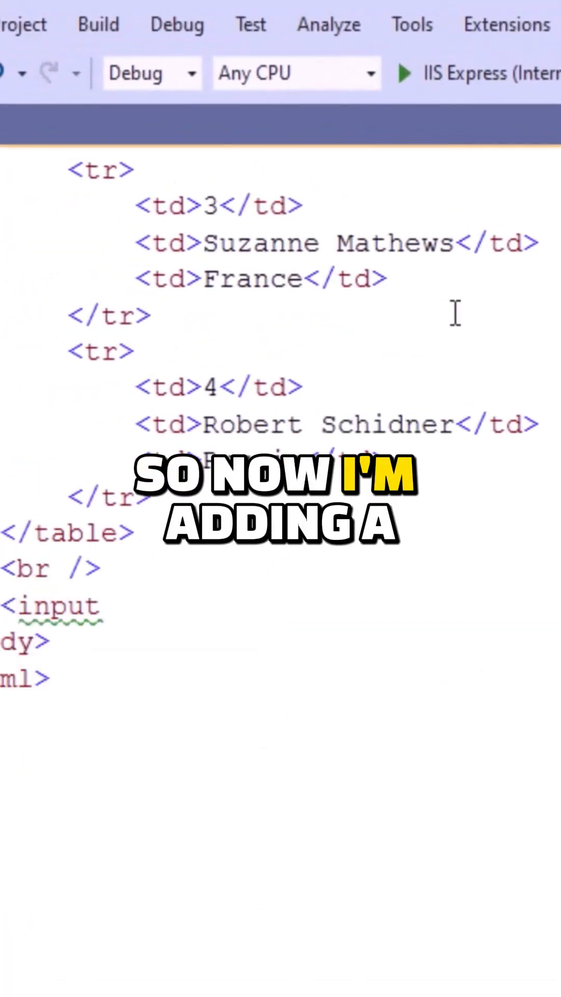
# - Write the Export function passing filename 'Table.xls' to table2excel on #tblCustomers
pyautogui.hscroll(3)
pyautogui.write('file')
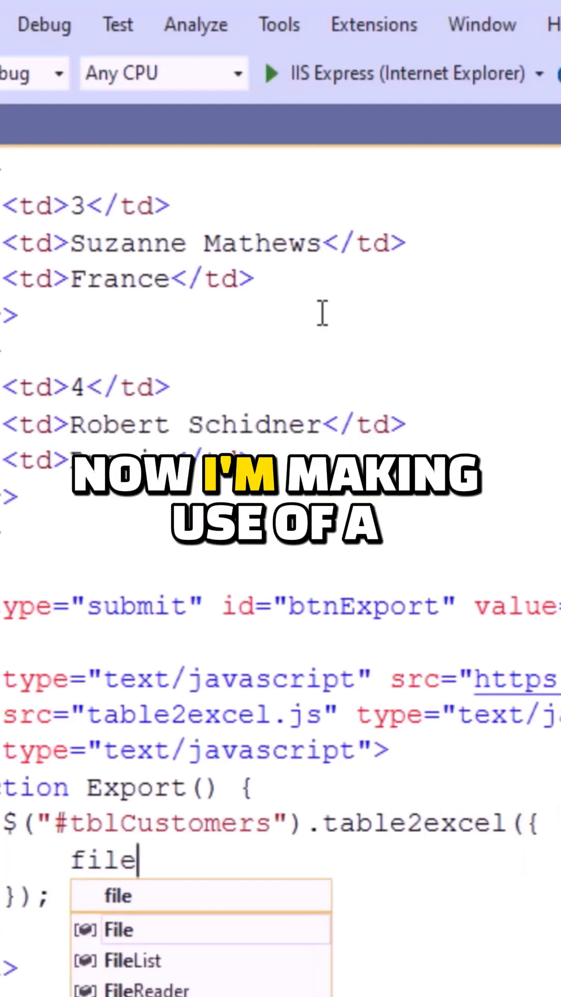
pyautogui.write('name: "Table.xls"')
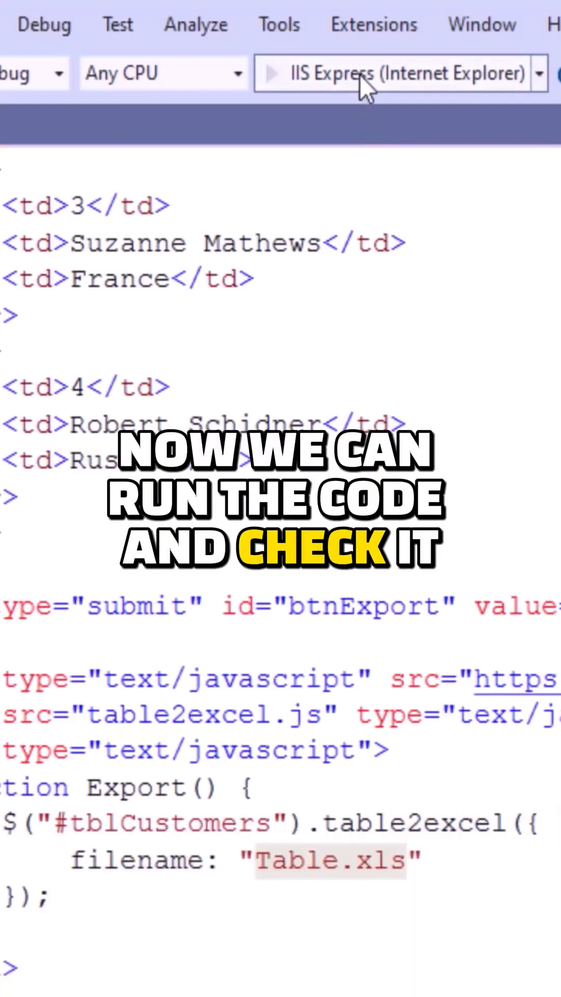
# - Run the page via IIS Express, export the table and view the downloaded Table.xls
pyautogui.click(271, 72)
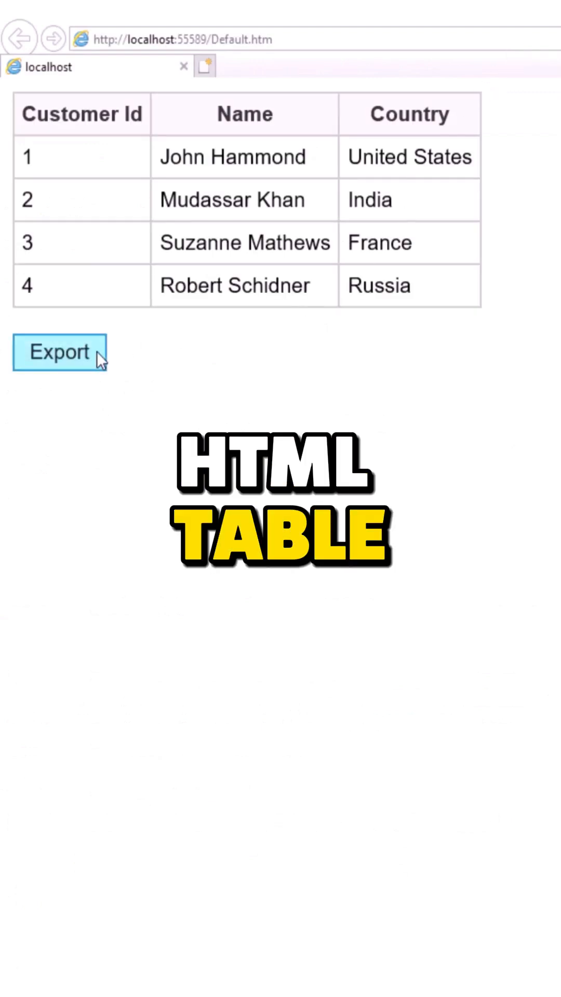
pyautogui.click(59, 352)
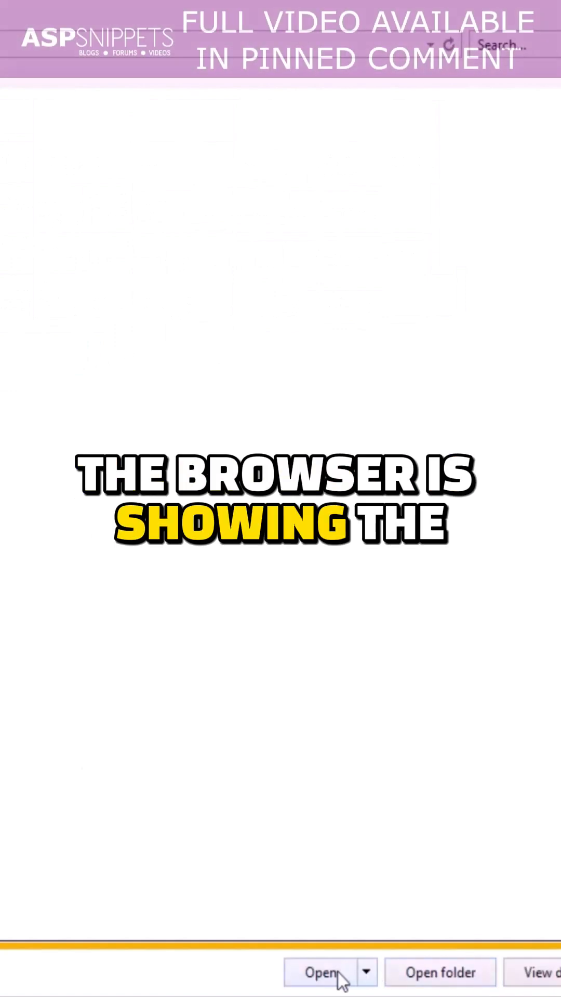
pyautogui.click(320, 973)
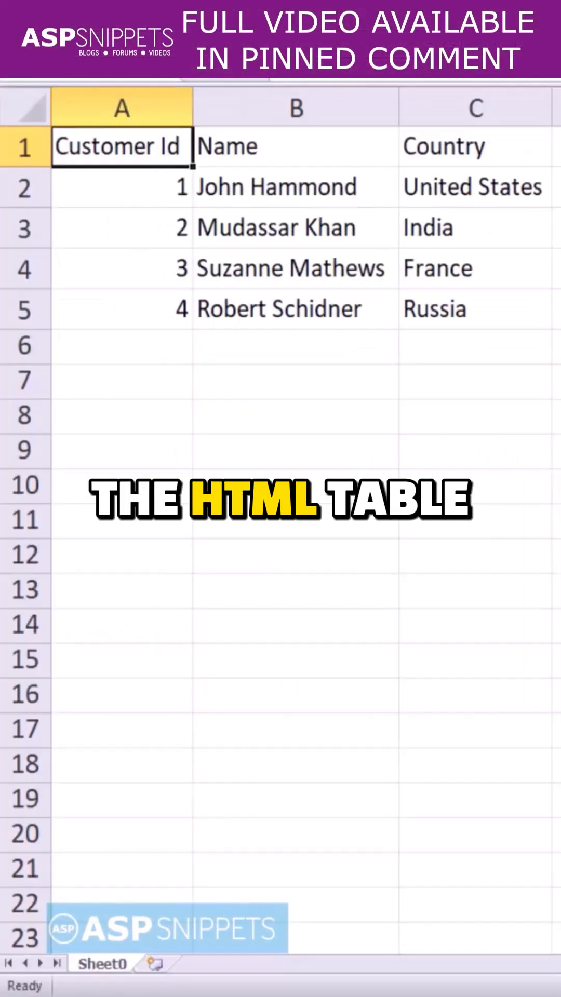